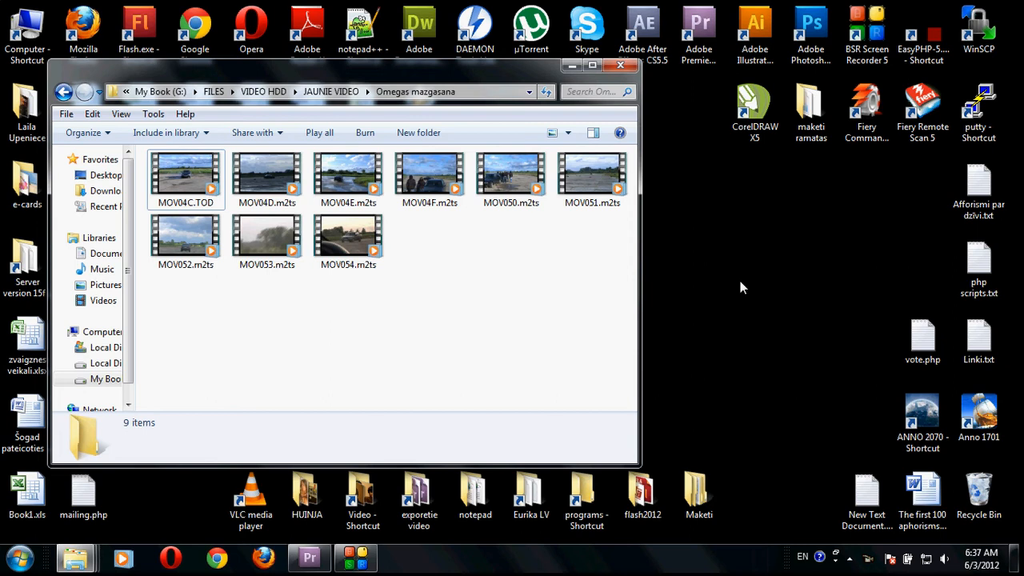
{"action": "mouse_move", "coordinate": [481, 400]}
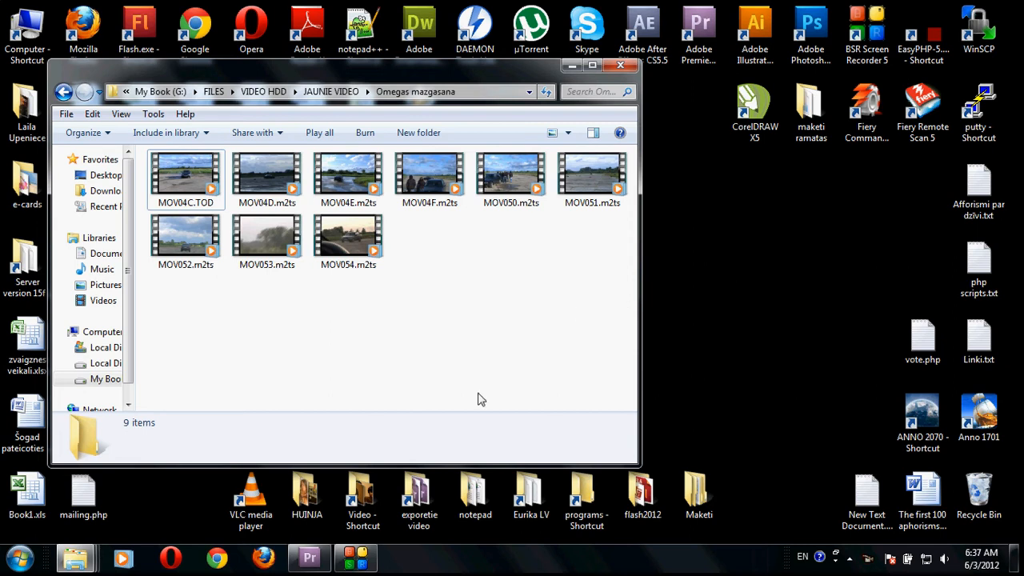
Step: Switch between the Premiere Pro project and the Explorer folder holding the camcorder clips
{"action": "left_click", "coordinate": [308, 557]}
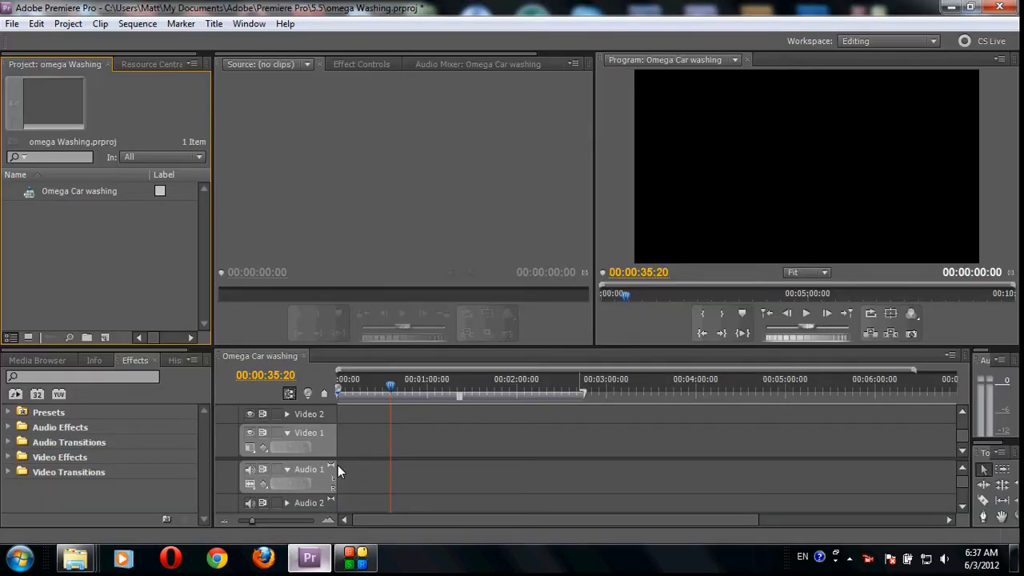
{"action": "mouse_move", "coordinate": [378, 390]}
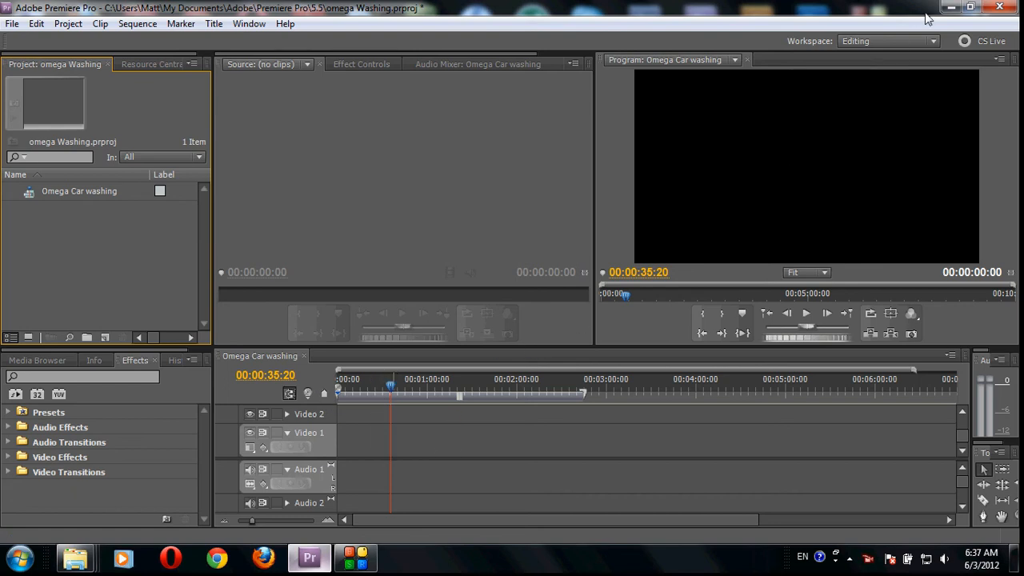
{"action": "left_click", "coordinate": [951, 6]}
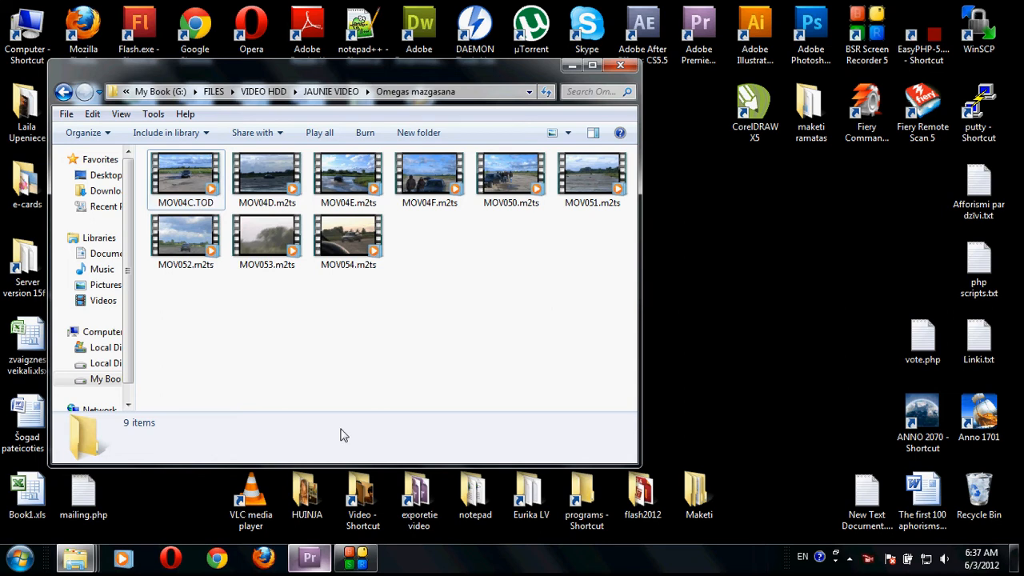
{"action": "left_click", "coordinate": [307, 557]}
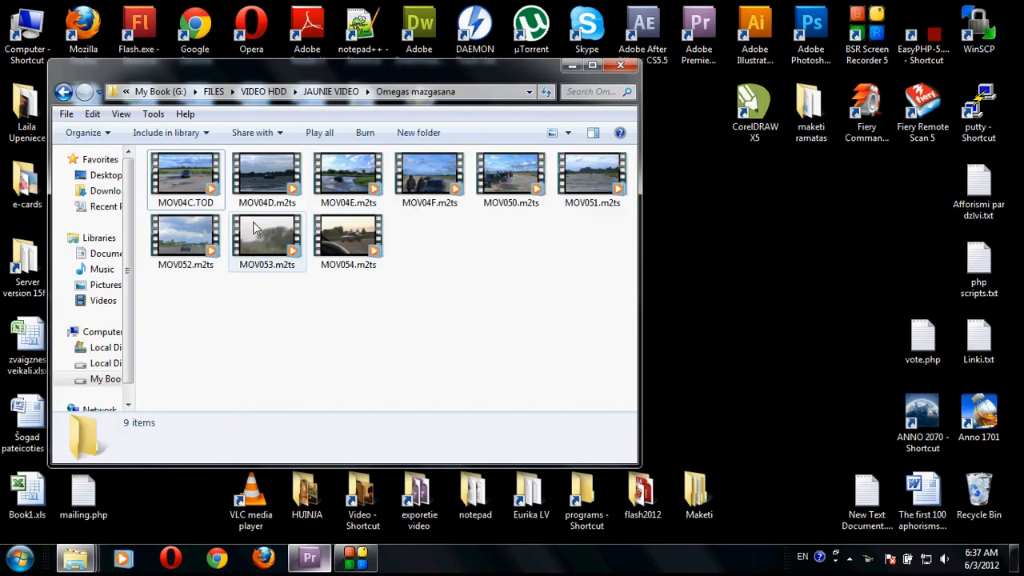
Step: In Folder Options, turn off hiding extensions for known file types so .TOD shows
{"action": "left_click", "coordinate": [121, 113]}
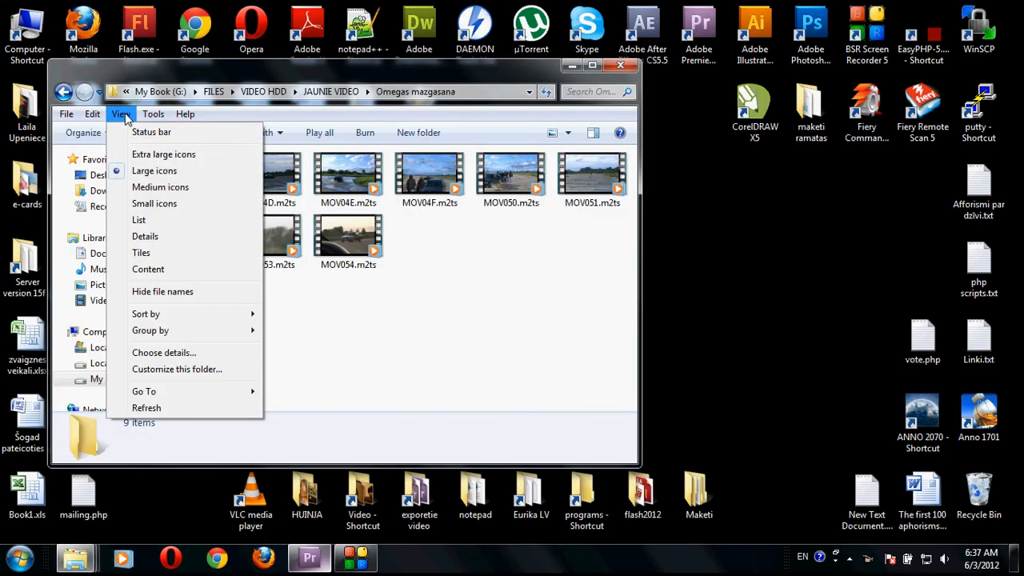
{"action": "left_click", "coordinate": [154, 113]}
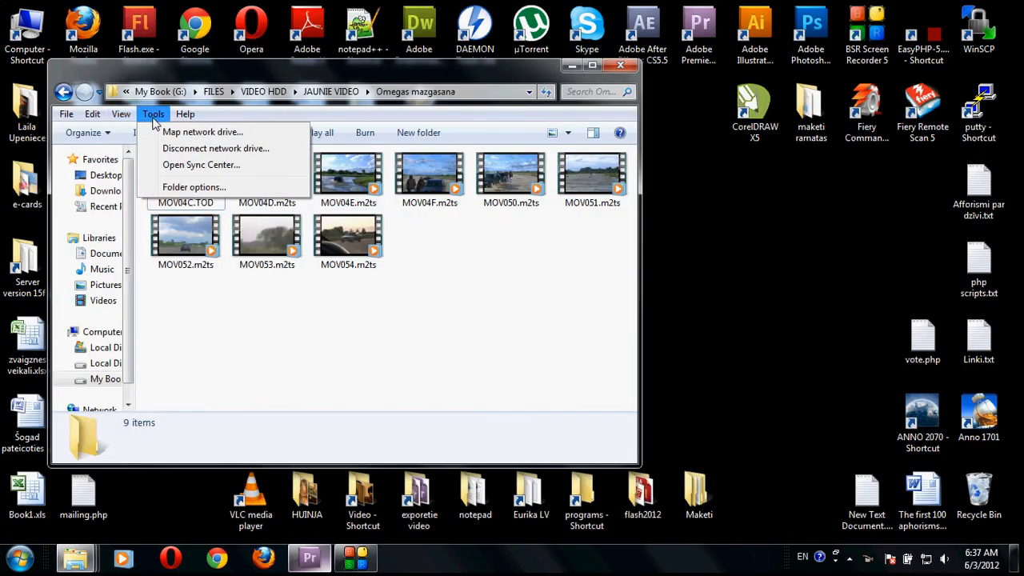
{"action": "left_click", "coordinate": [193, 185]}
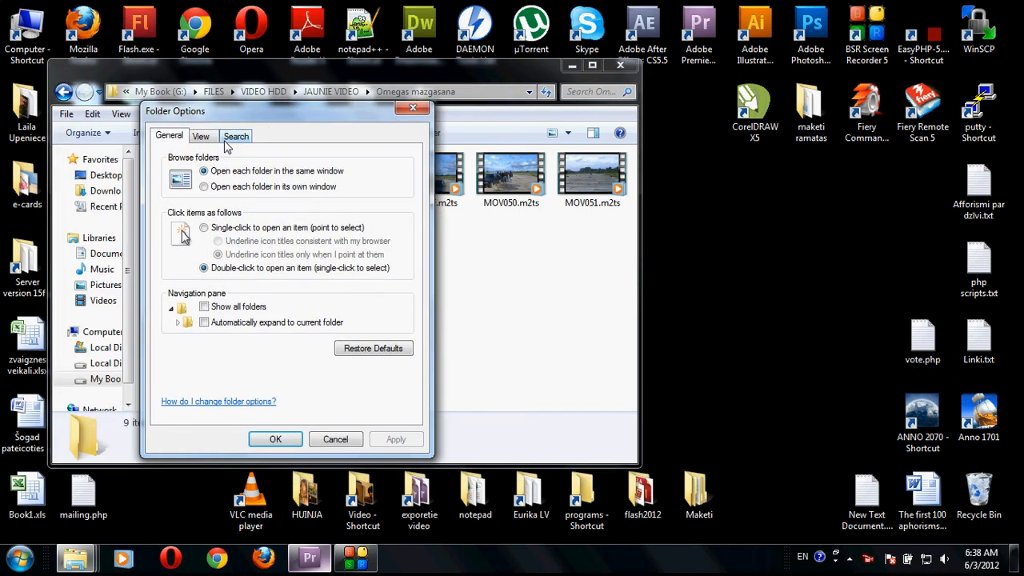
{"action": "left_click", "coordinate": [202, 134]}
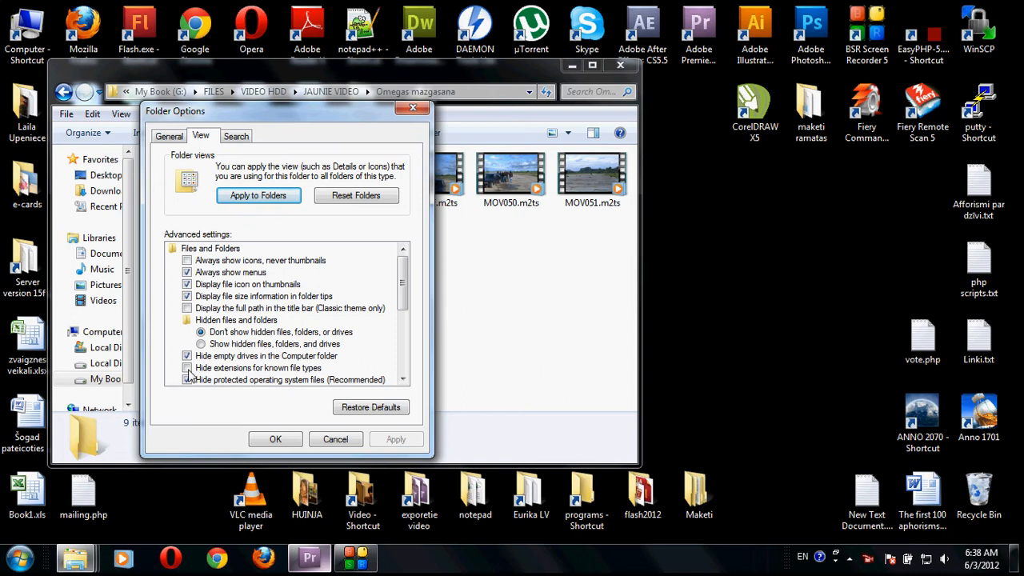
{"action": "left_click", "coordinate": [187, 367]}
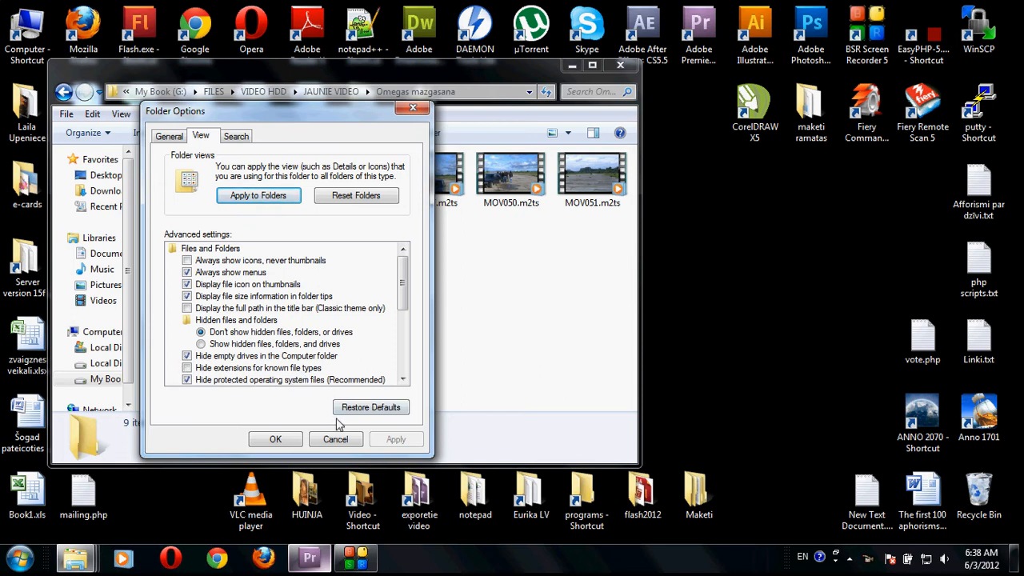
{"action": "left_click", "coordinate": [275, 438]}
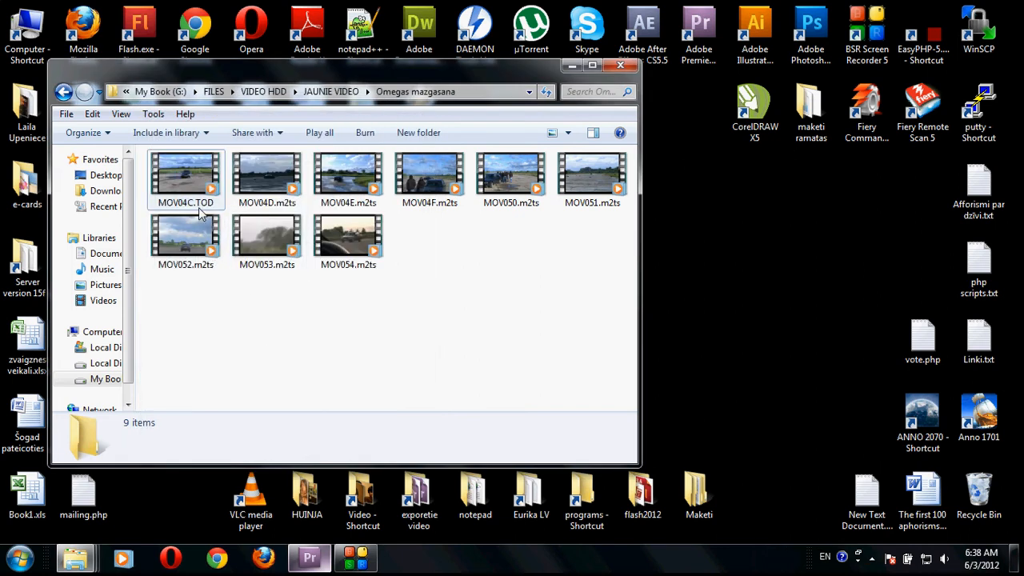
{"action": "mouse_move", "coordinate": [202, 210]}
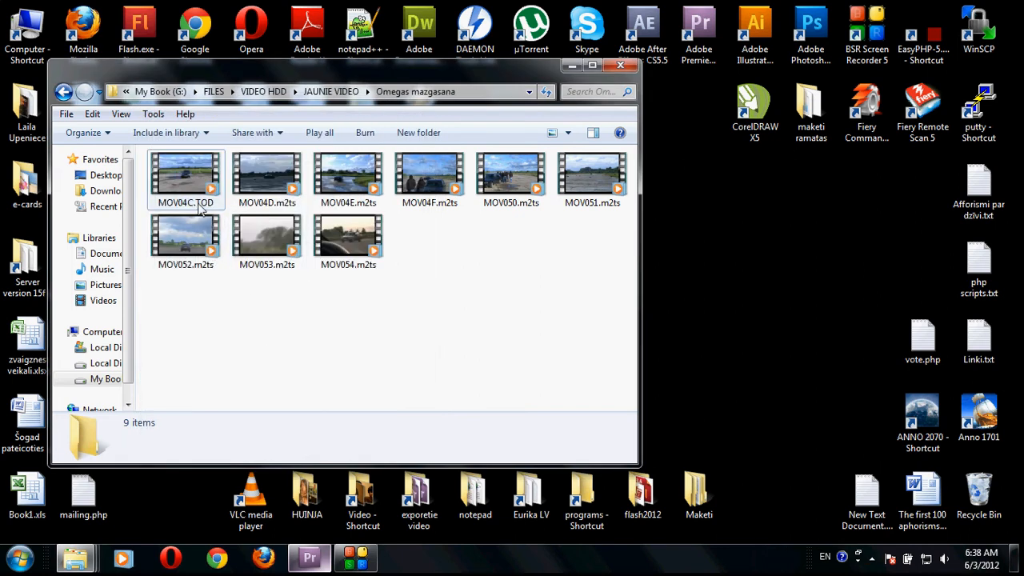
Step: Rename MOV04C.TOD to MOV04C.m2ts, accepting the extension-change warning, and return to Premiere Pro
{"action": "right_click", "coordinate": [186, 173]}
{"action": "type", "text": "m2"}
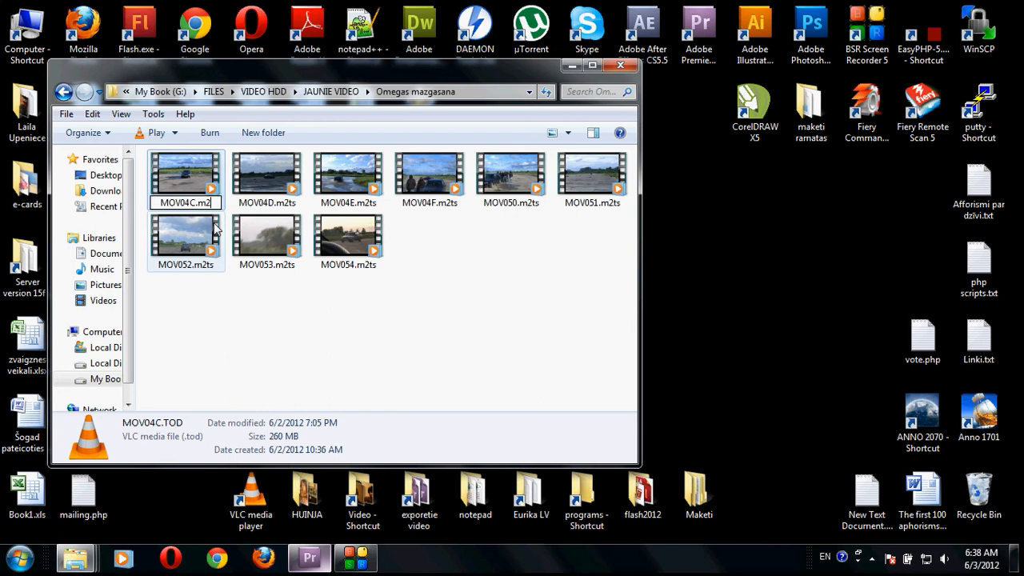
{"action": "key", "text": "enter"}
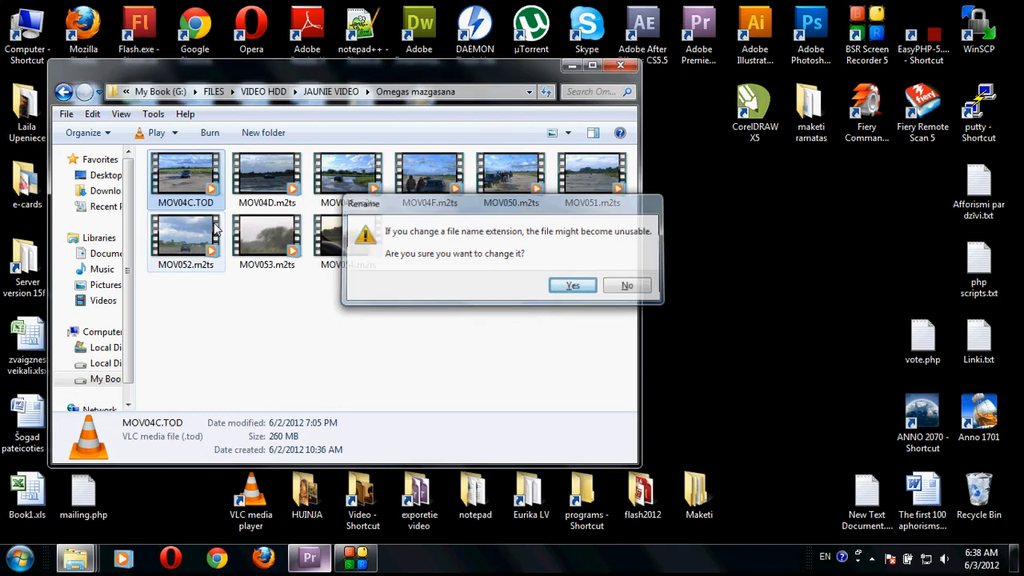
{"action": "left_click", "coordinate": [573, 285]}
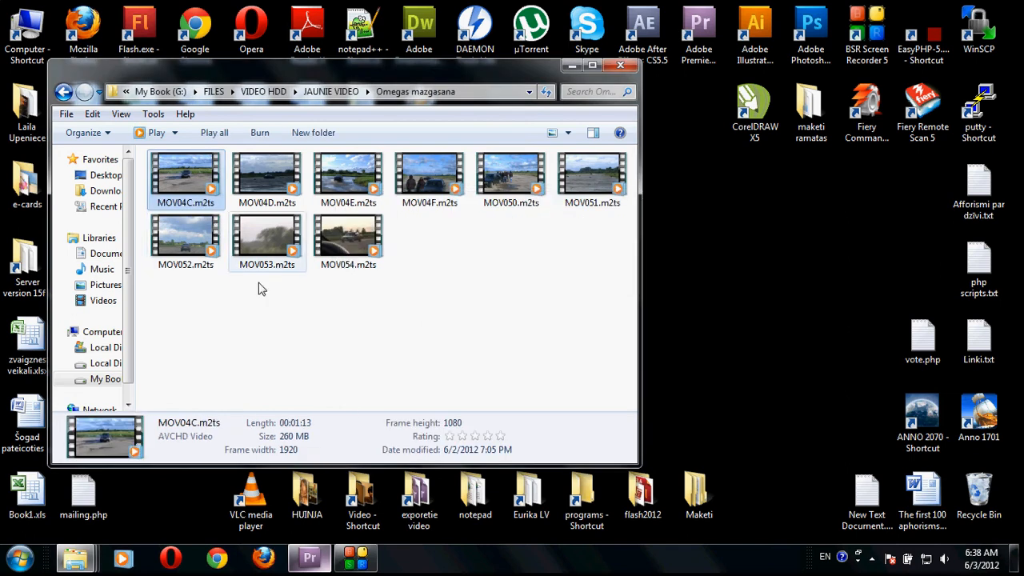
{"action": "left_click", "coordinate": [308, 557]}
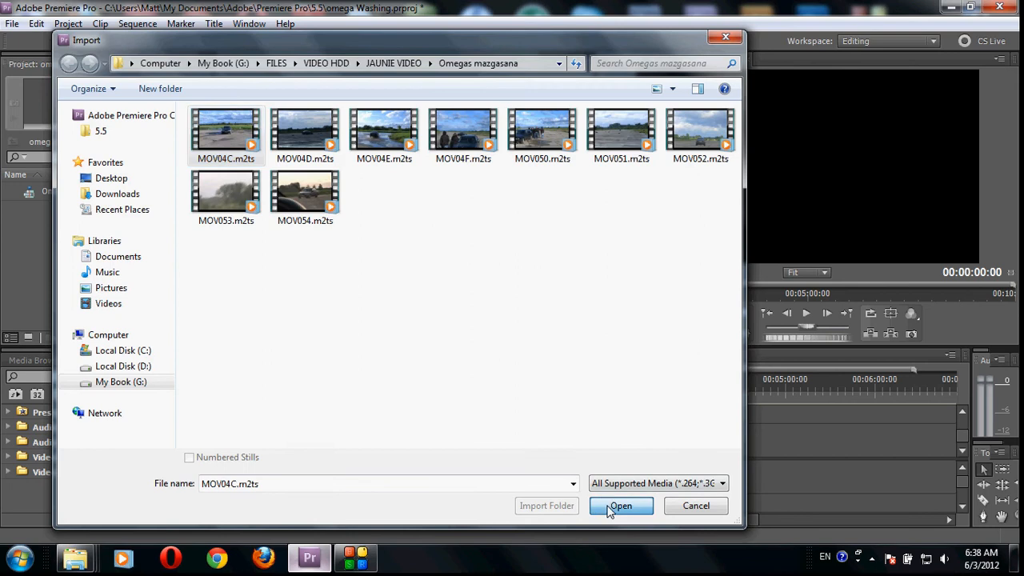
Step: Import MOV04C.m2ts into the omega Washing project and load it in the Source monitor
{"action": "left_click", "coordinate": [621, 506]}
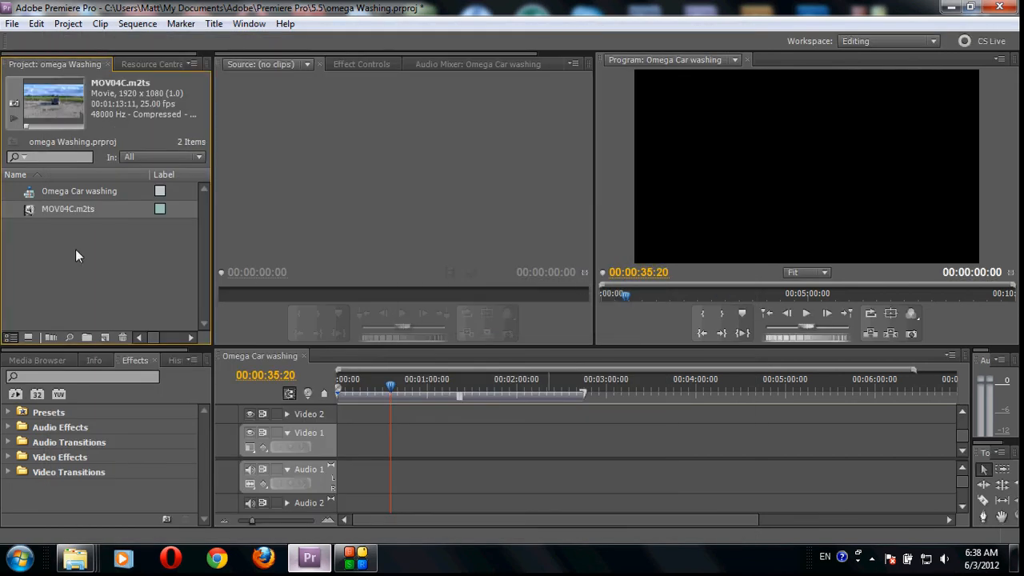
{"action": "double_click", "coordinate": [68, 208]}
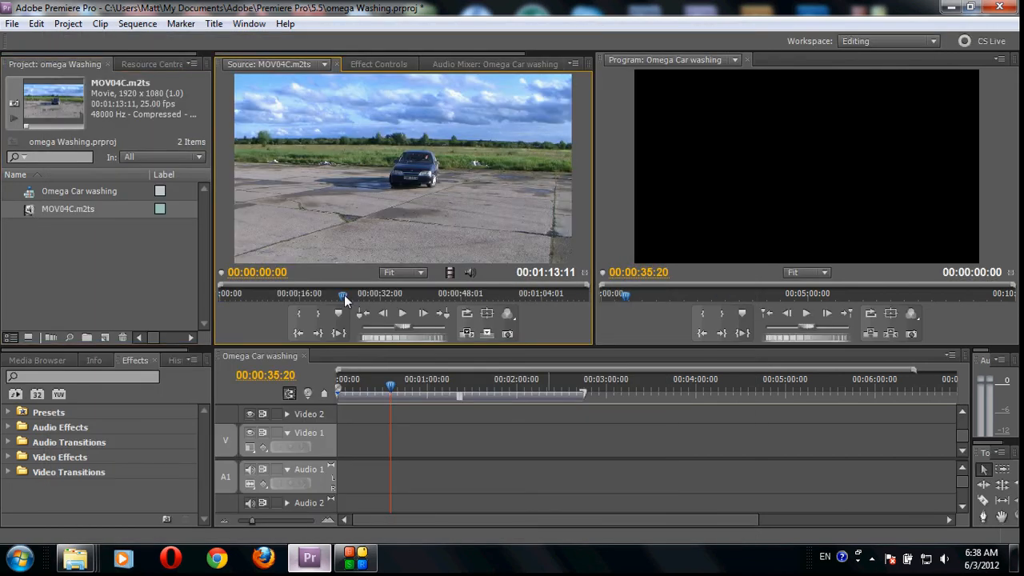
Step: Play, pause, resume and stop MOV04C.m2ts in the Source monitor to confirm it plays
{"action": "left_click", "coordinate": [401, 313]}
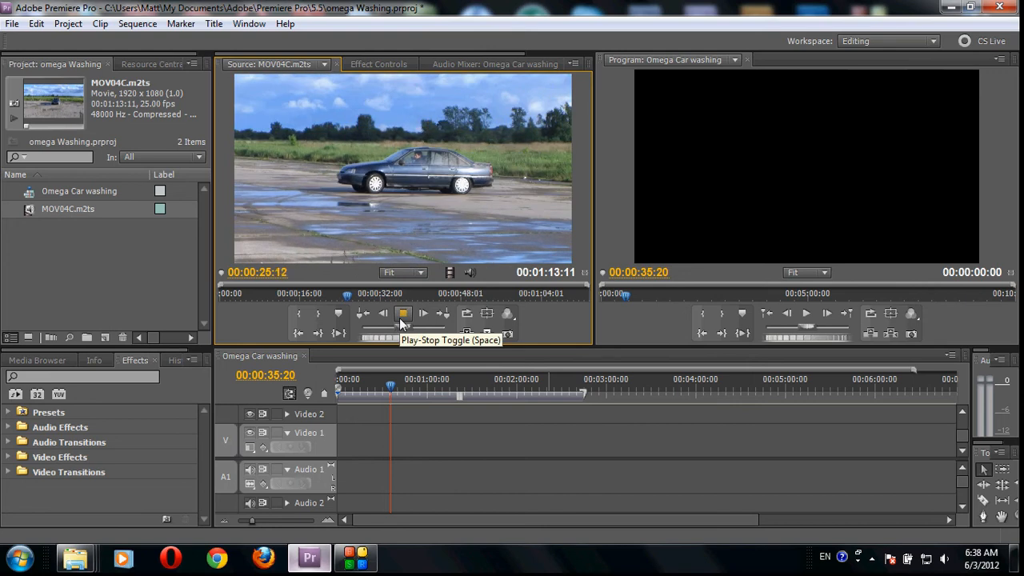
{"action": "left_click", "coordinate": [404, 312]}
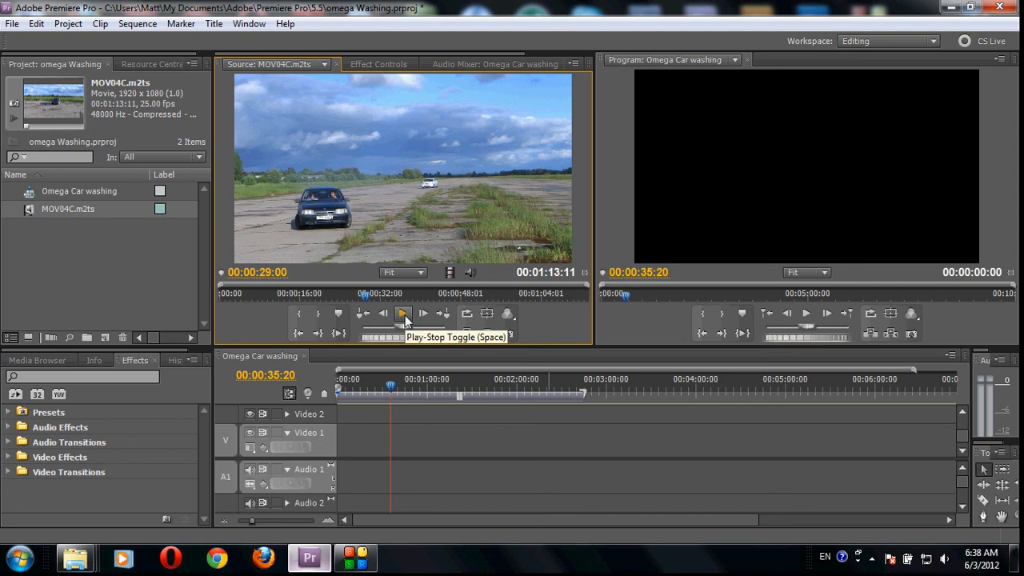
{"action": "left_click", "coordinate": [403, 312]}
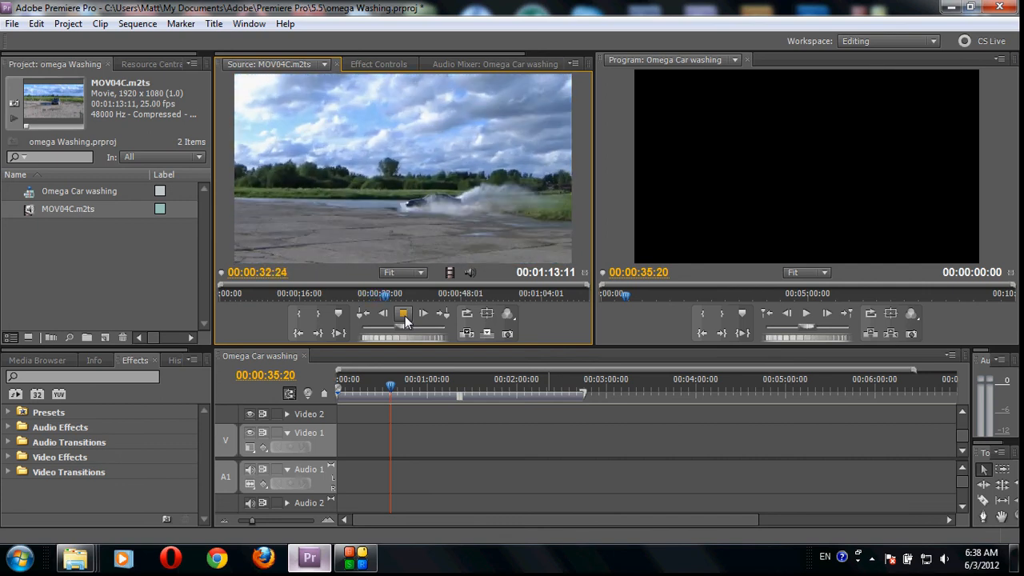
{"action": "left_click", "coordinate": [403, 312]}
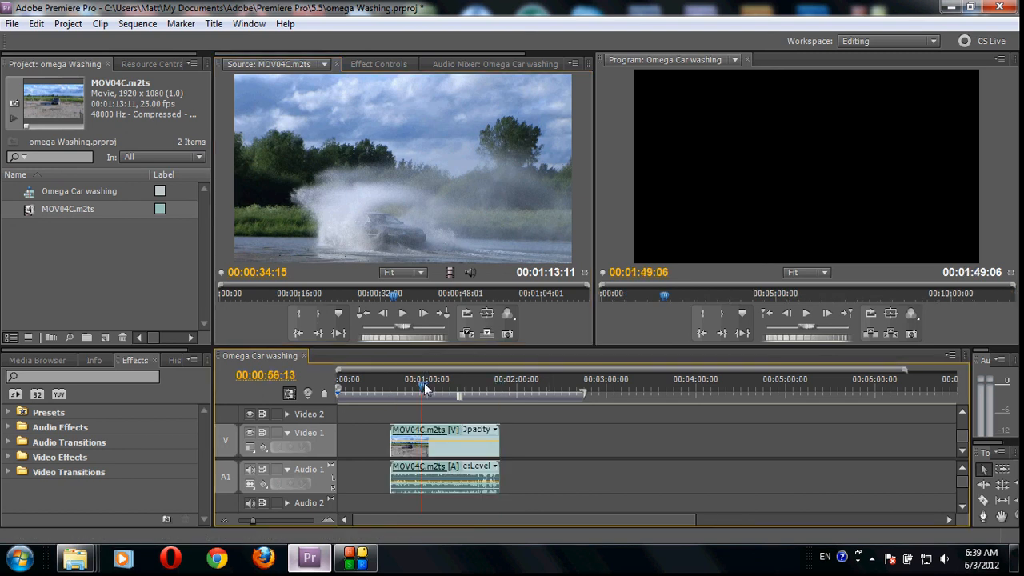
Step: Set the playhead over MOV04C.m2ts on the Omega Car washing sequence and play it
{"action": "left_click", "coordinate": [806, 312]}
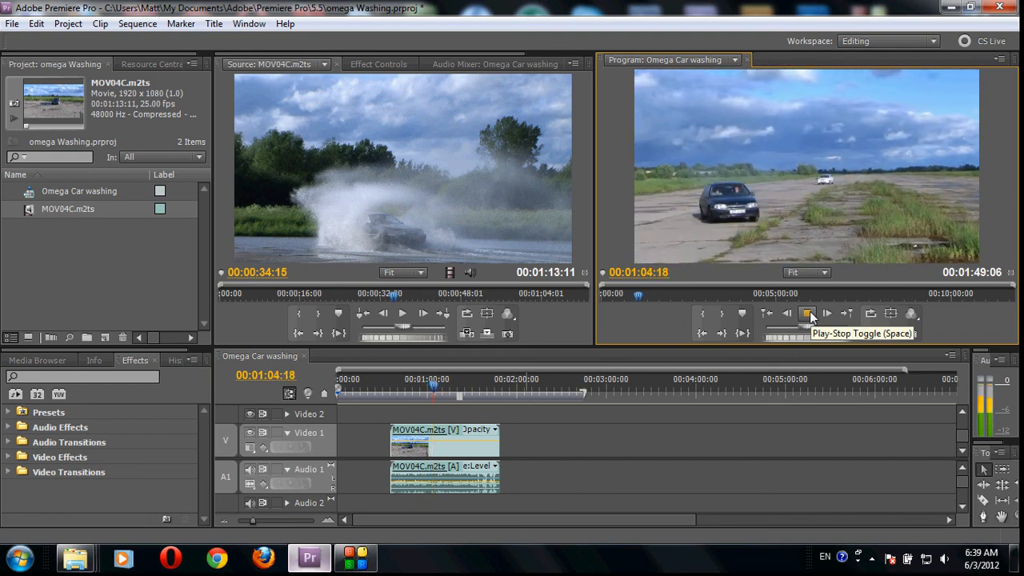
{"action": "left_click", "coordinate": [807, 312]}
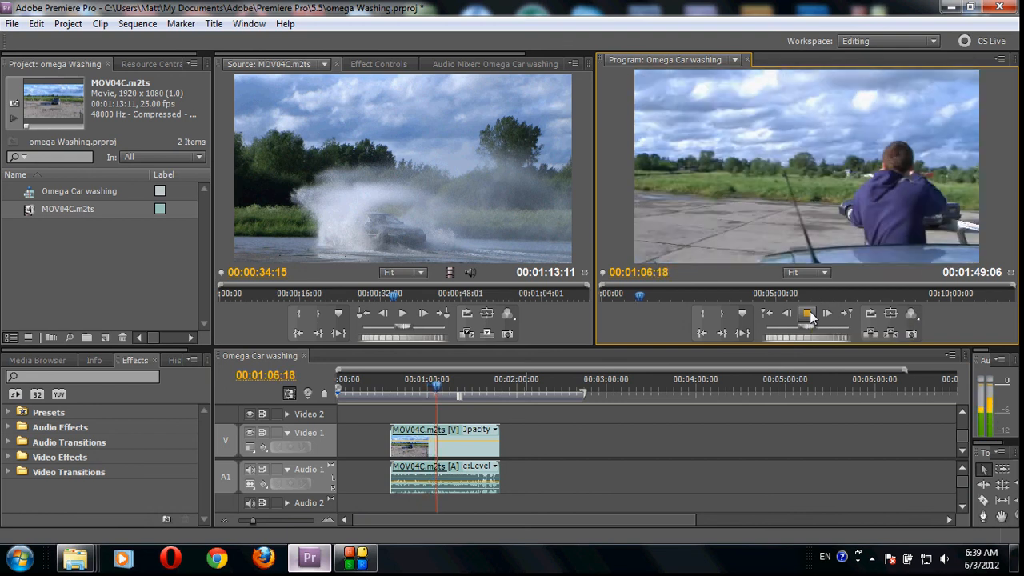